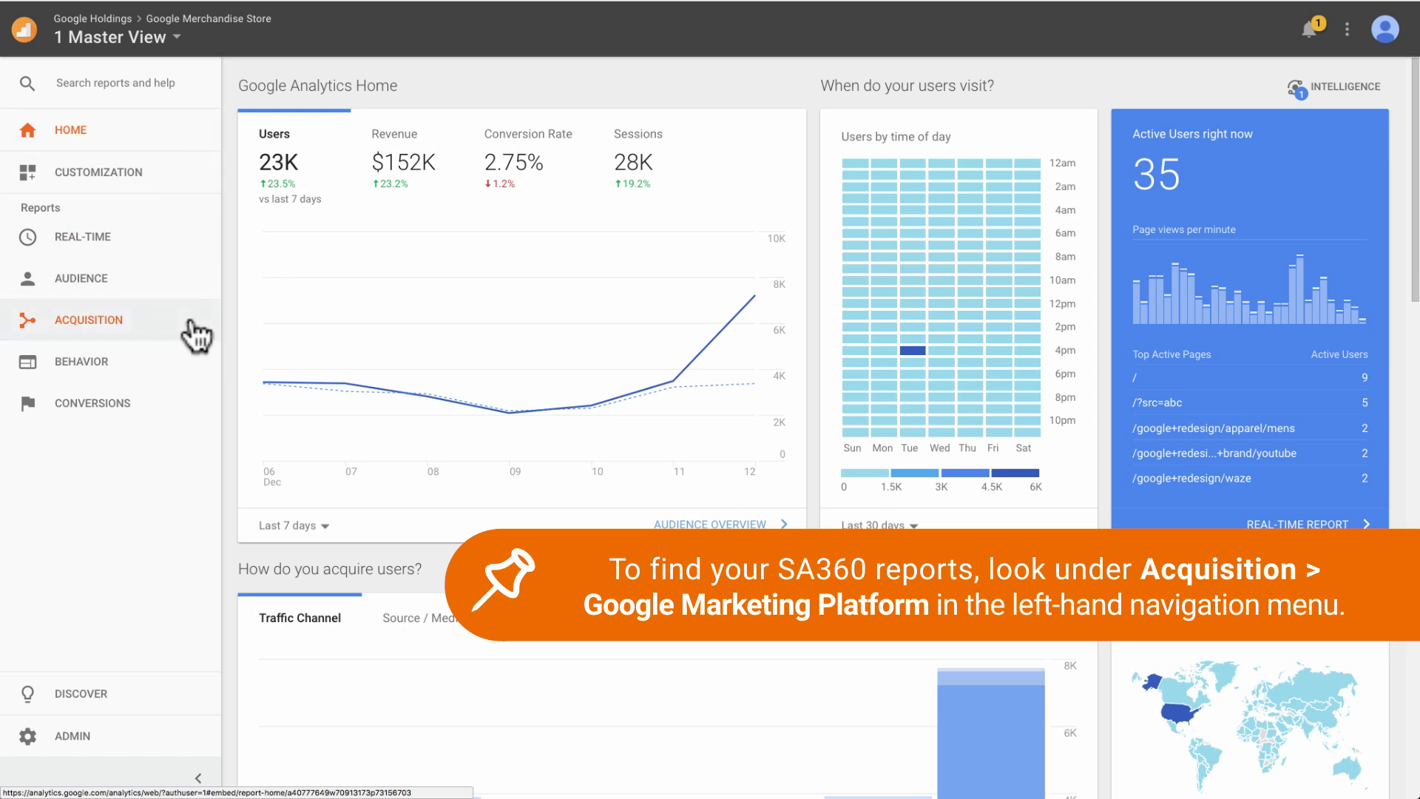
- Expand Acquisition > DoubleClick Search to list Advertisers, Engine Accounts, Campaigns, Ad Groups and Keywords
click(88, 319)
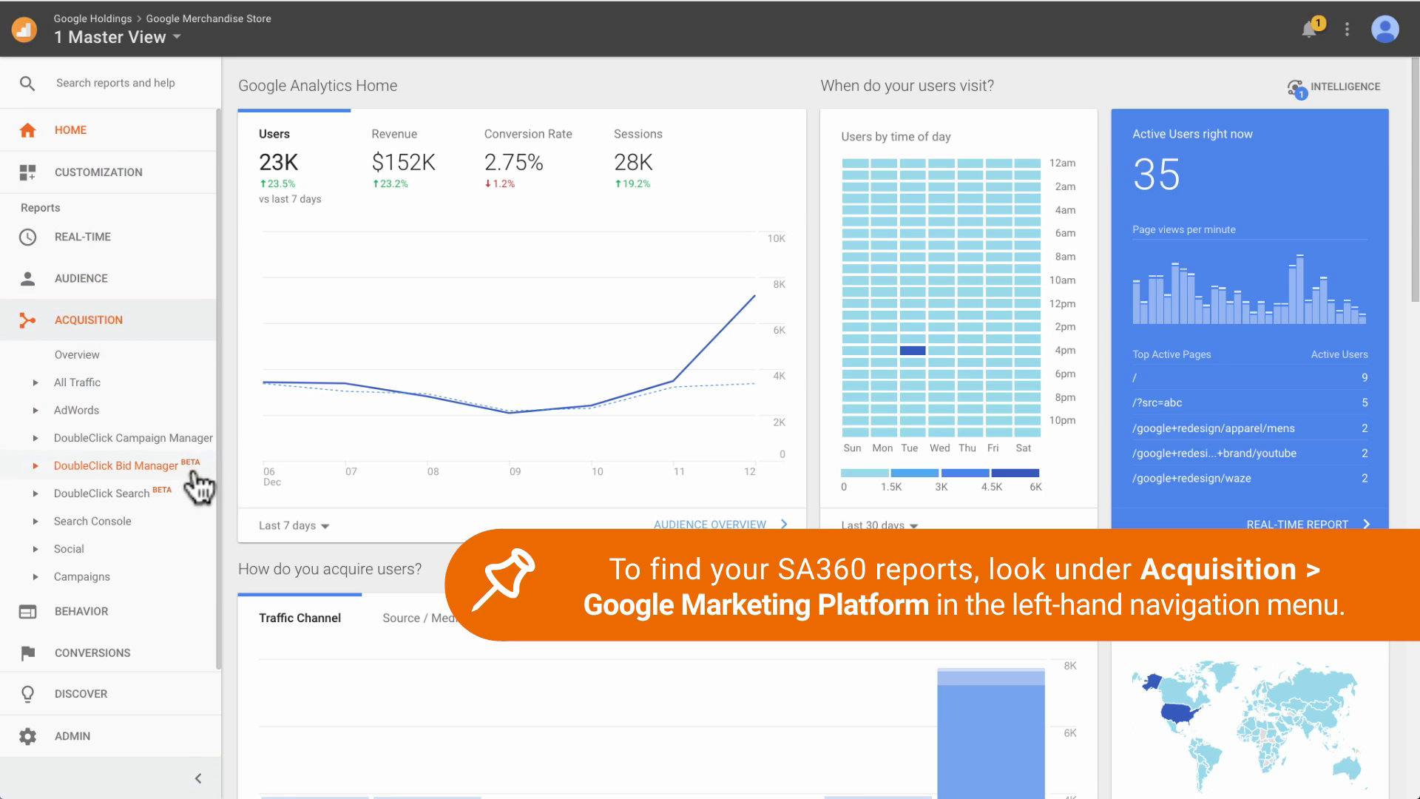
click(102, 493)
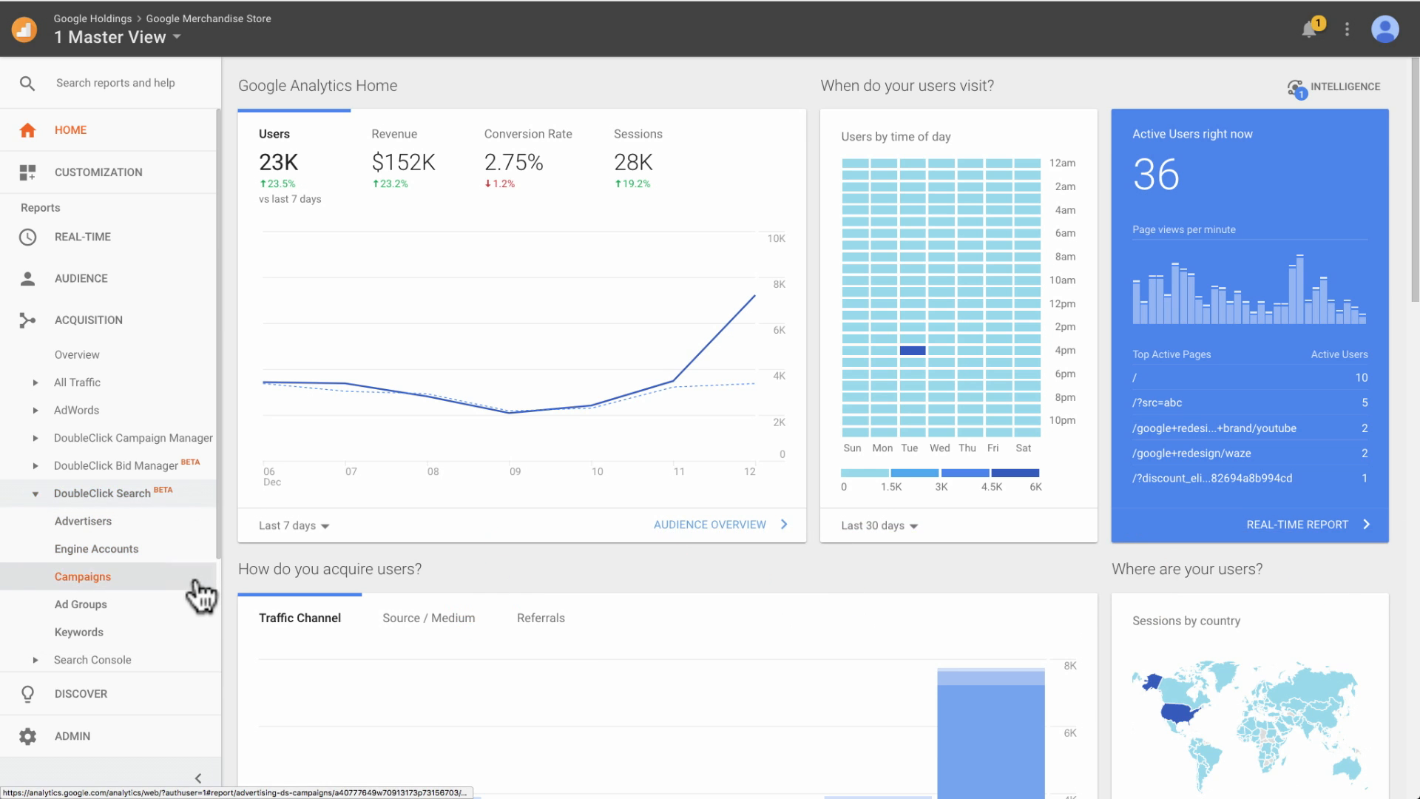
- Open the DoubleClick Search Campaigns report showing three campaigns for April 2017
click(82, 576)
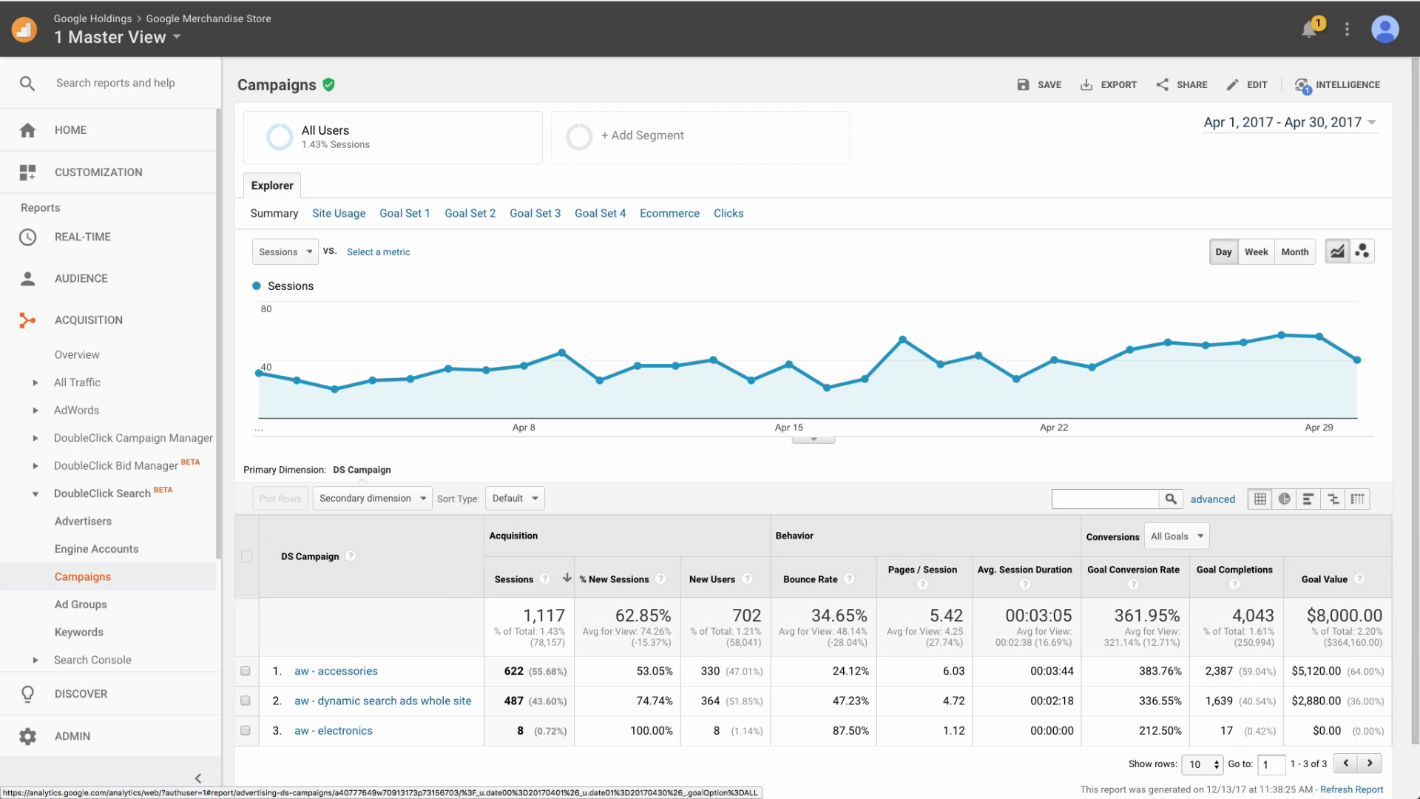
mouse_move(96, 549)
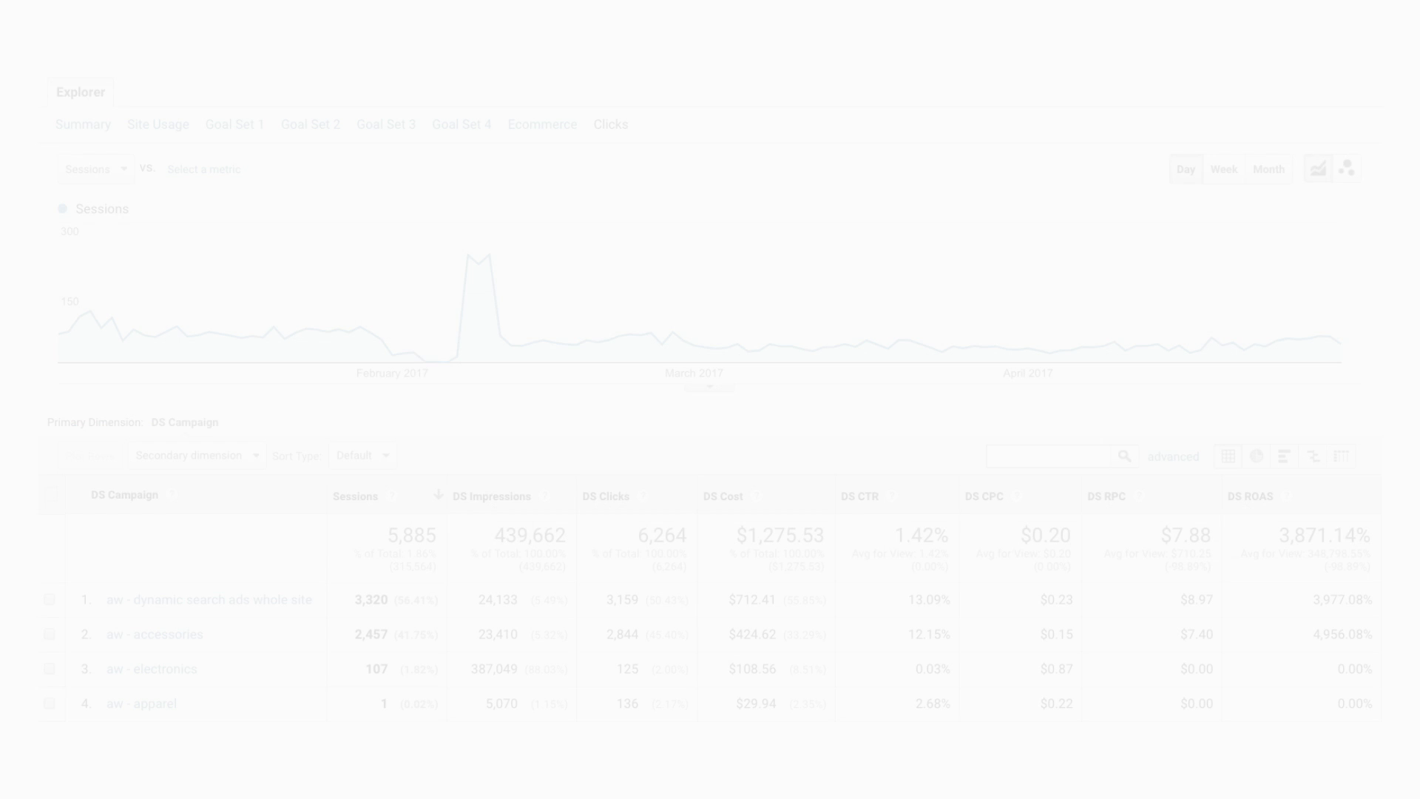
- Go back to the Analytics Home dashboard showing the last seven days
click(611, 124)
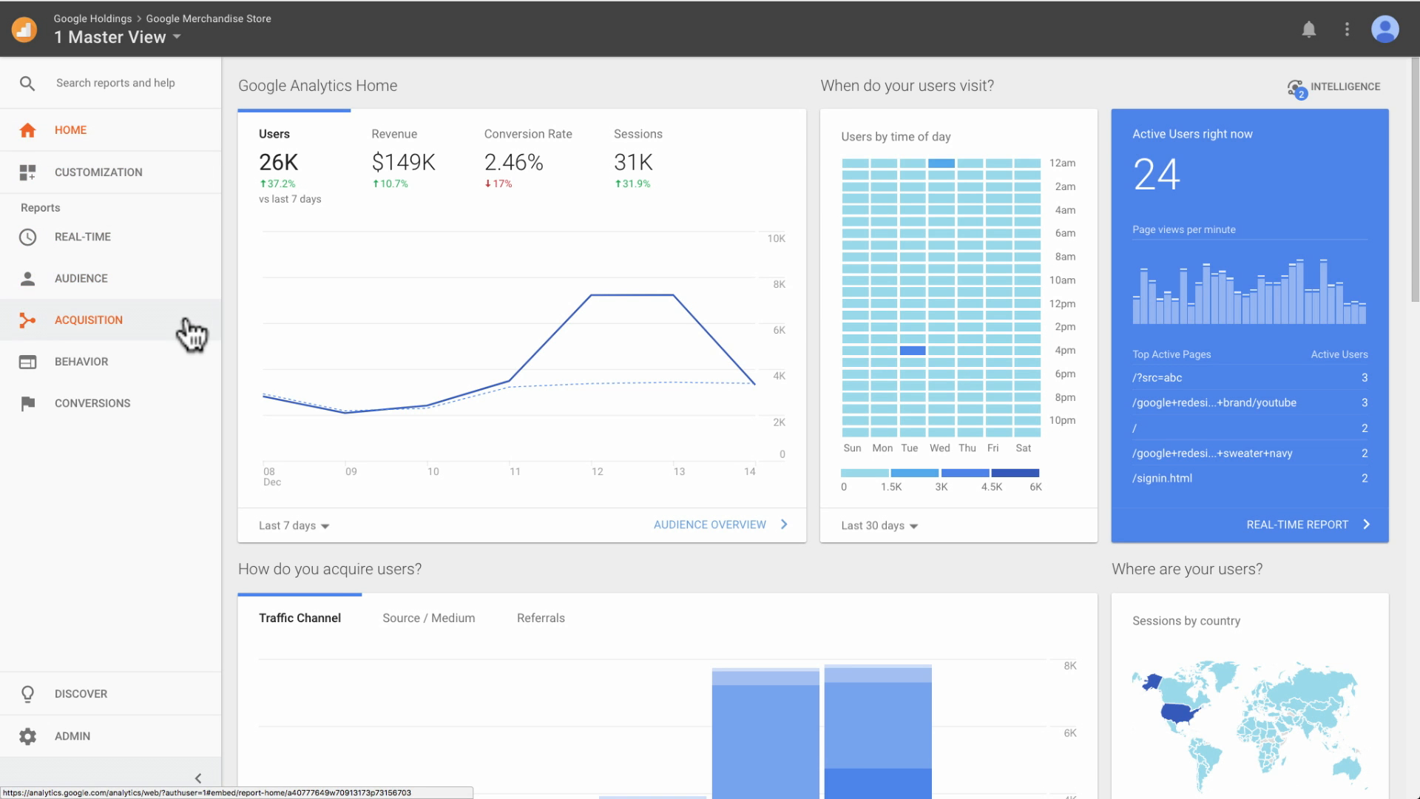
click(88, 319)
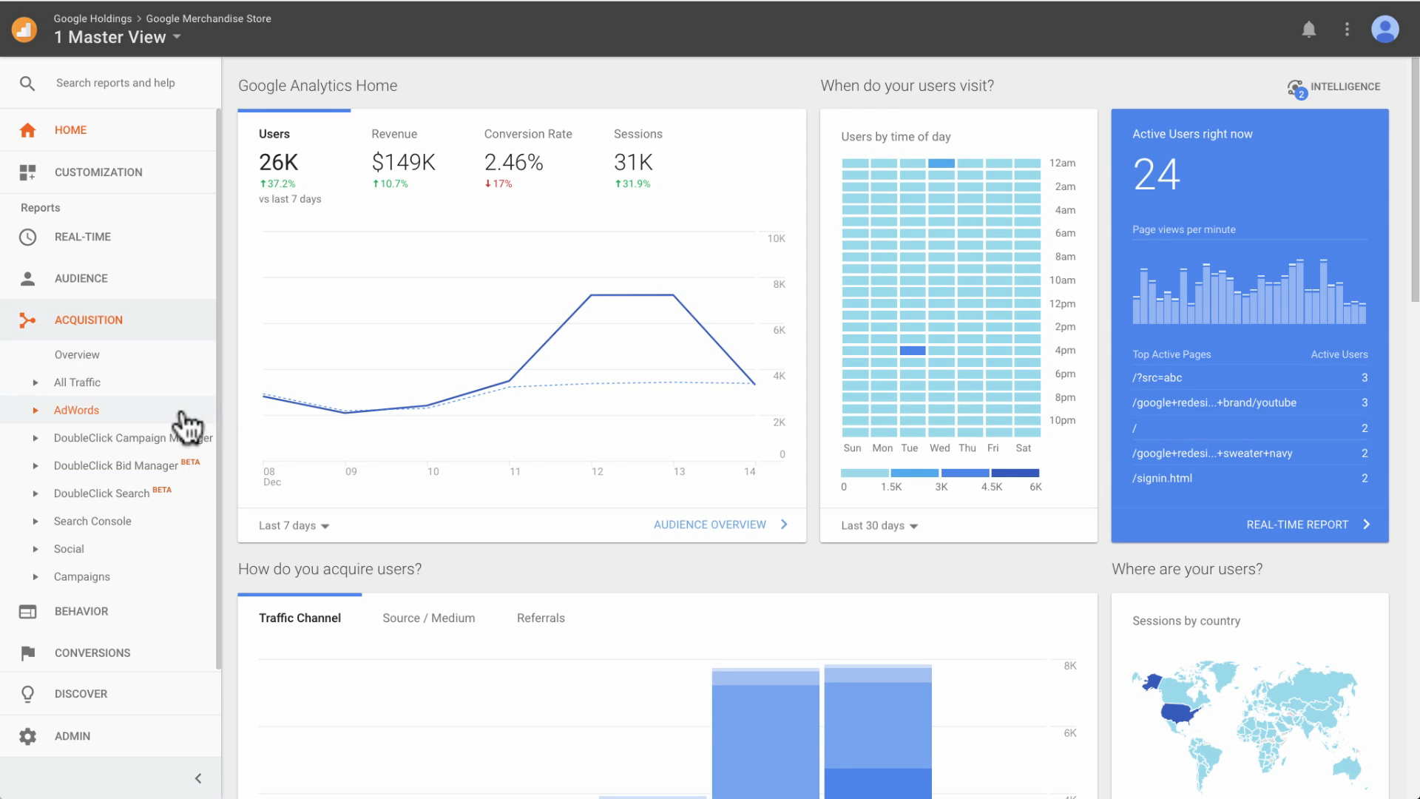
click(76, 410)
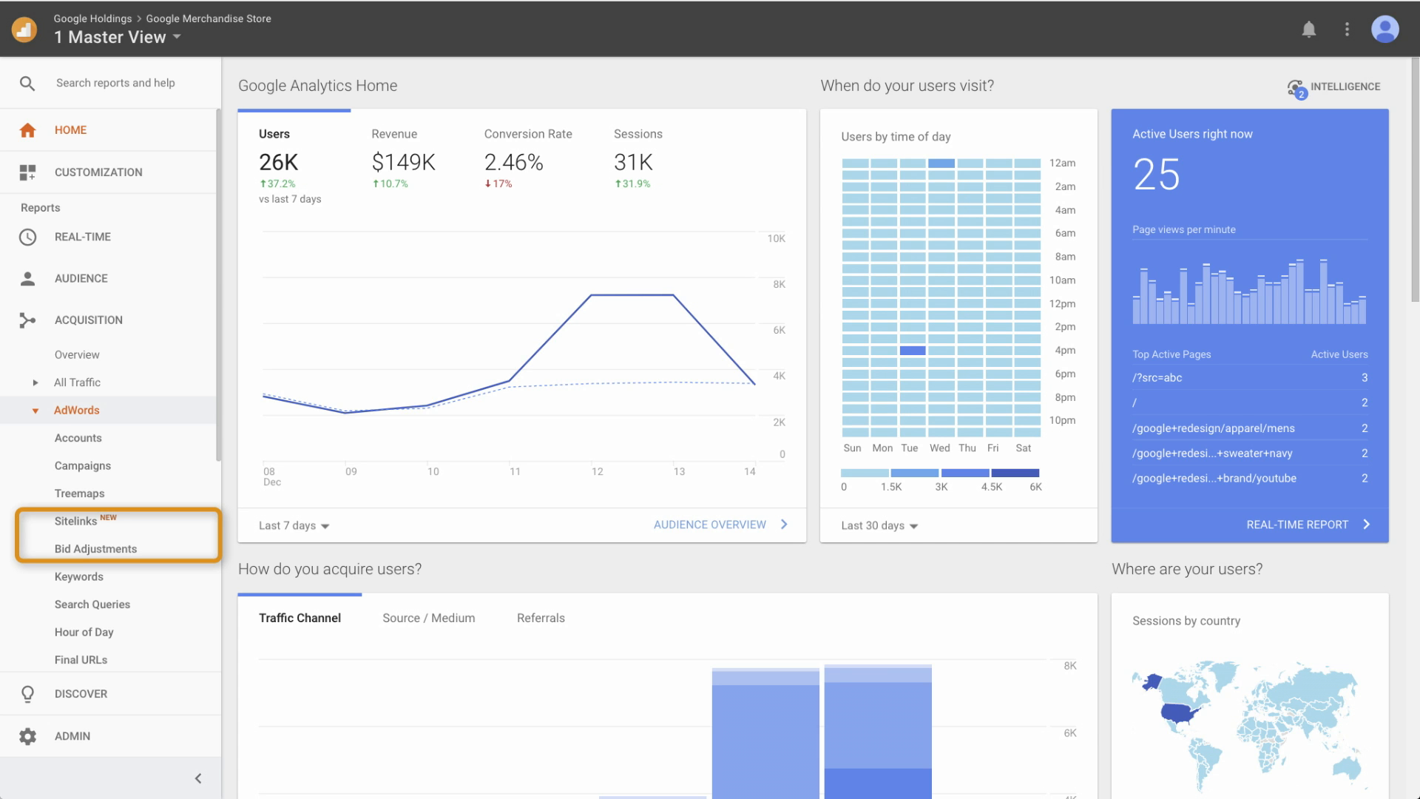
click(76, 410)
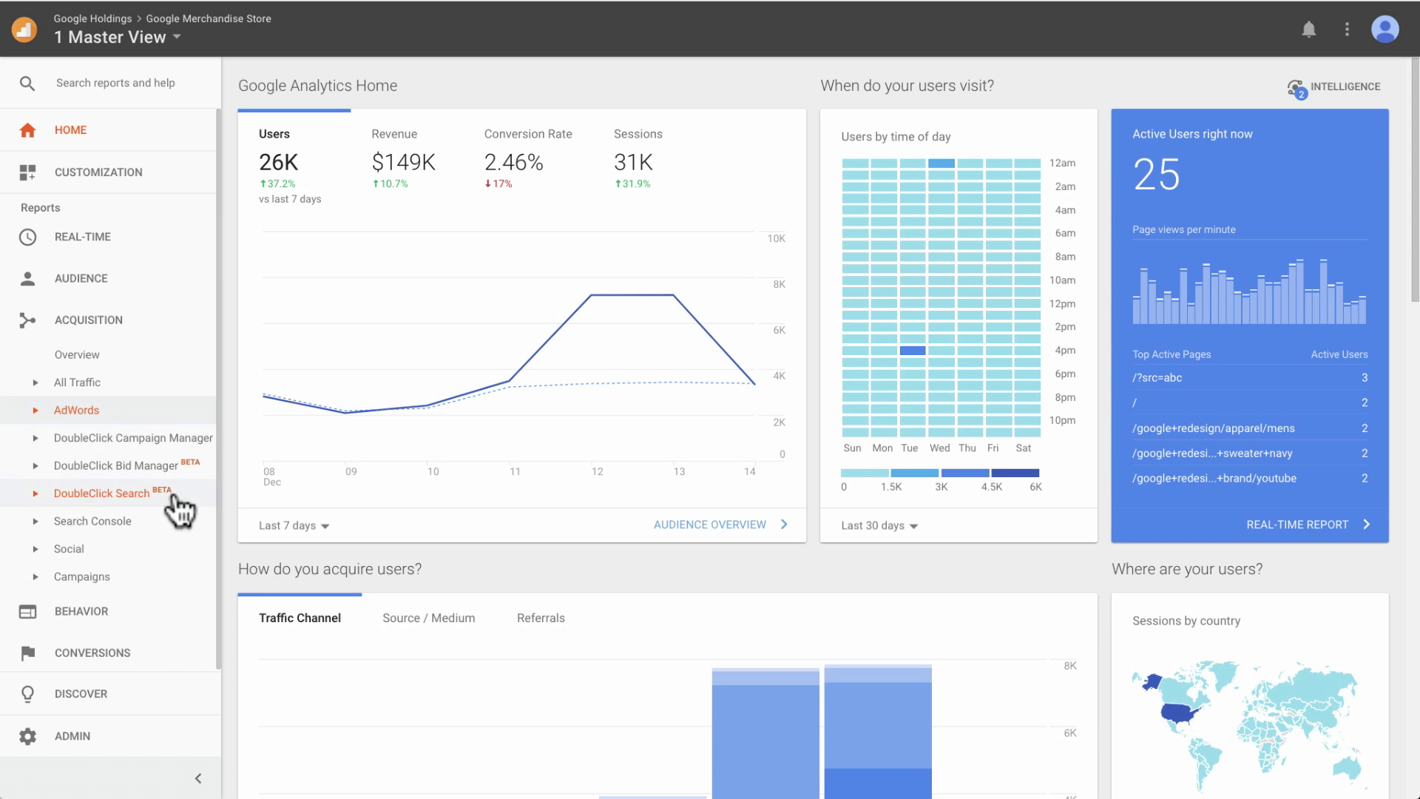
click(102, 493)
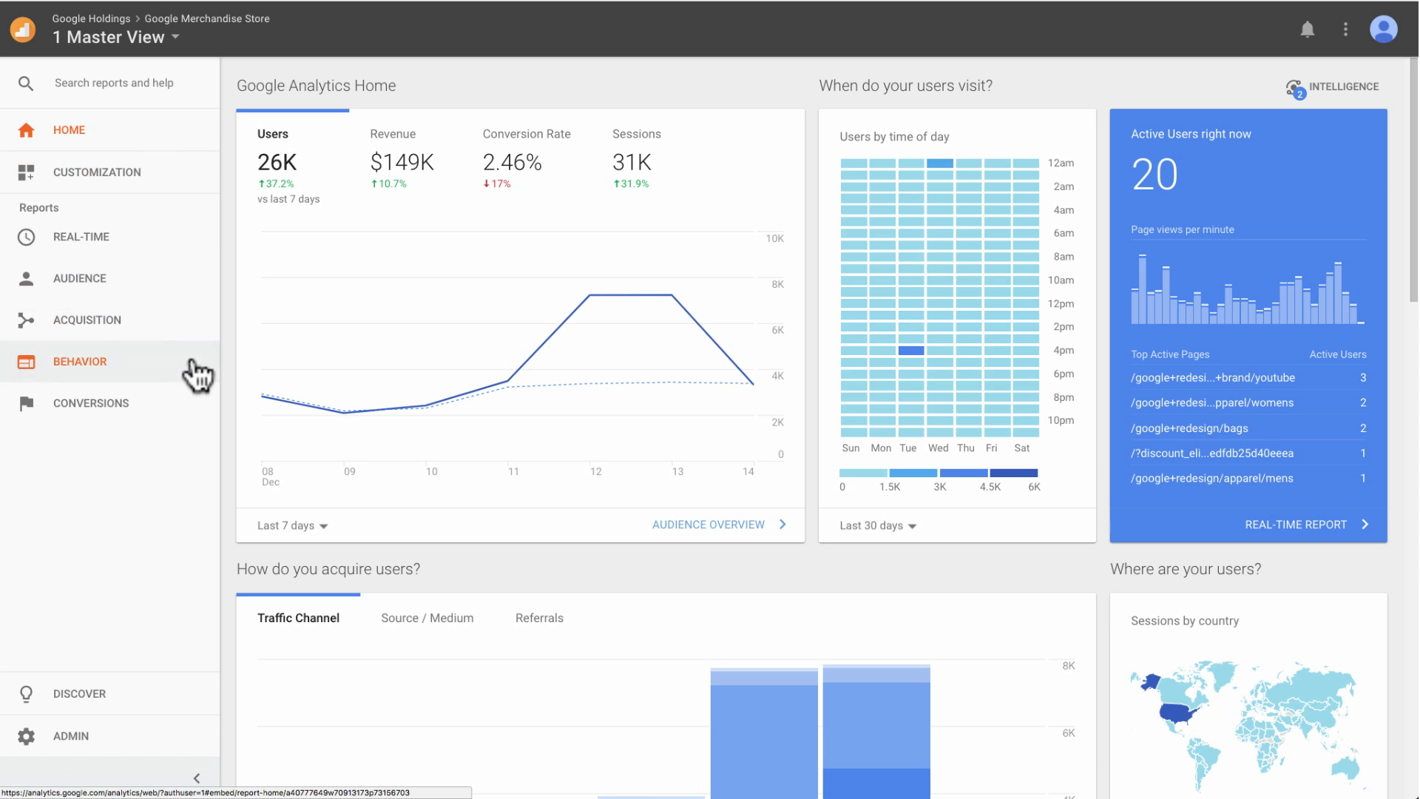
- Browse DS secondary dimensions on Behavior > Site Content > All Pages, then go to Custom Reports
click(79, 361)
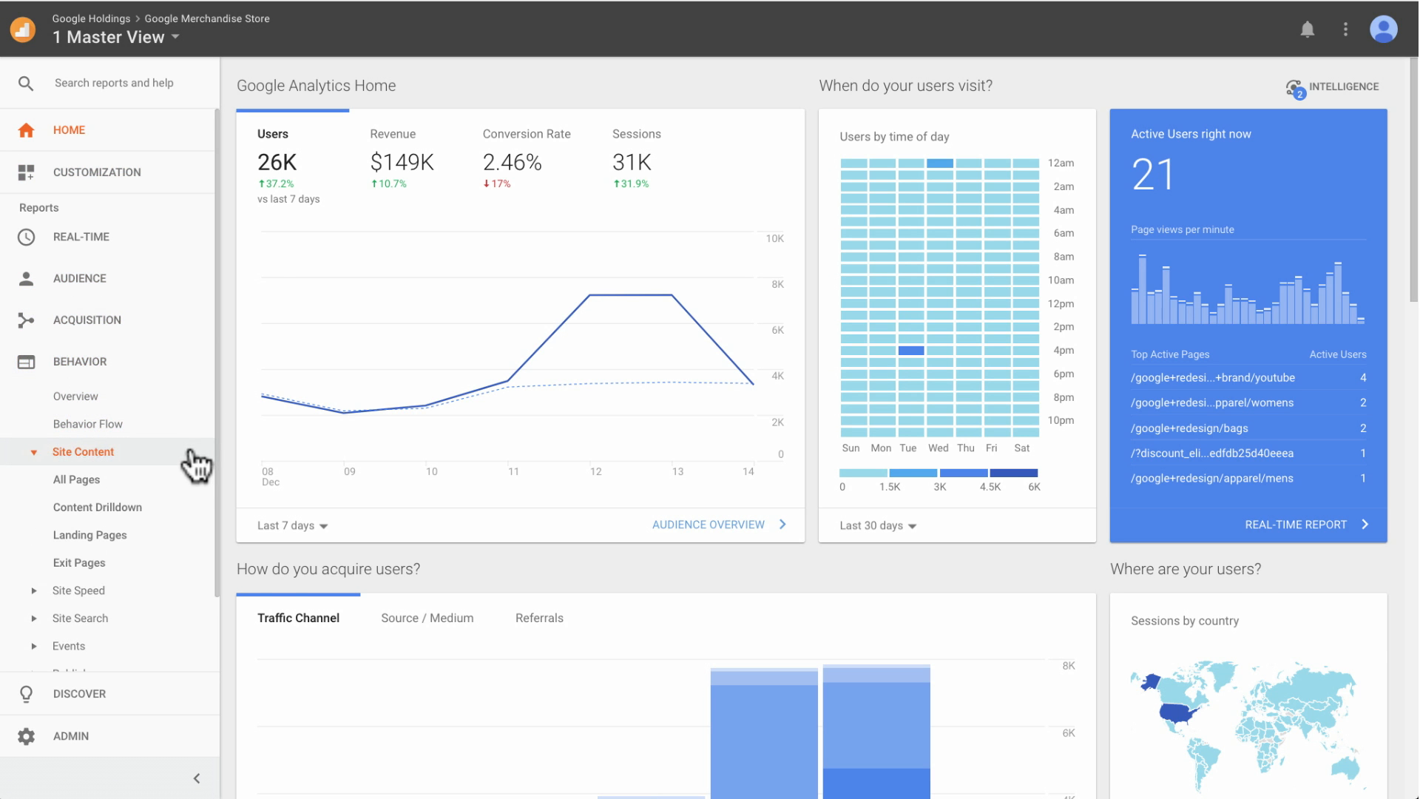
click(76, 479)
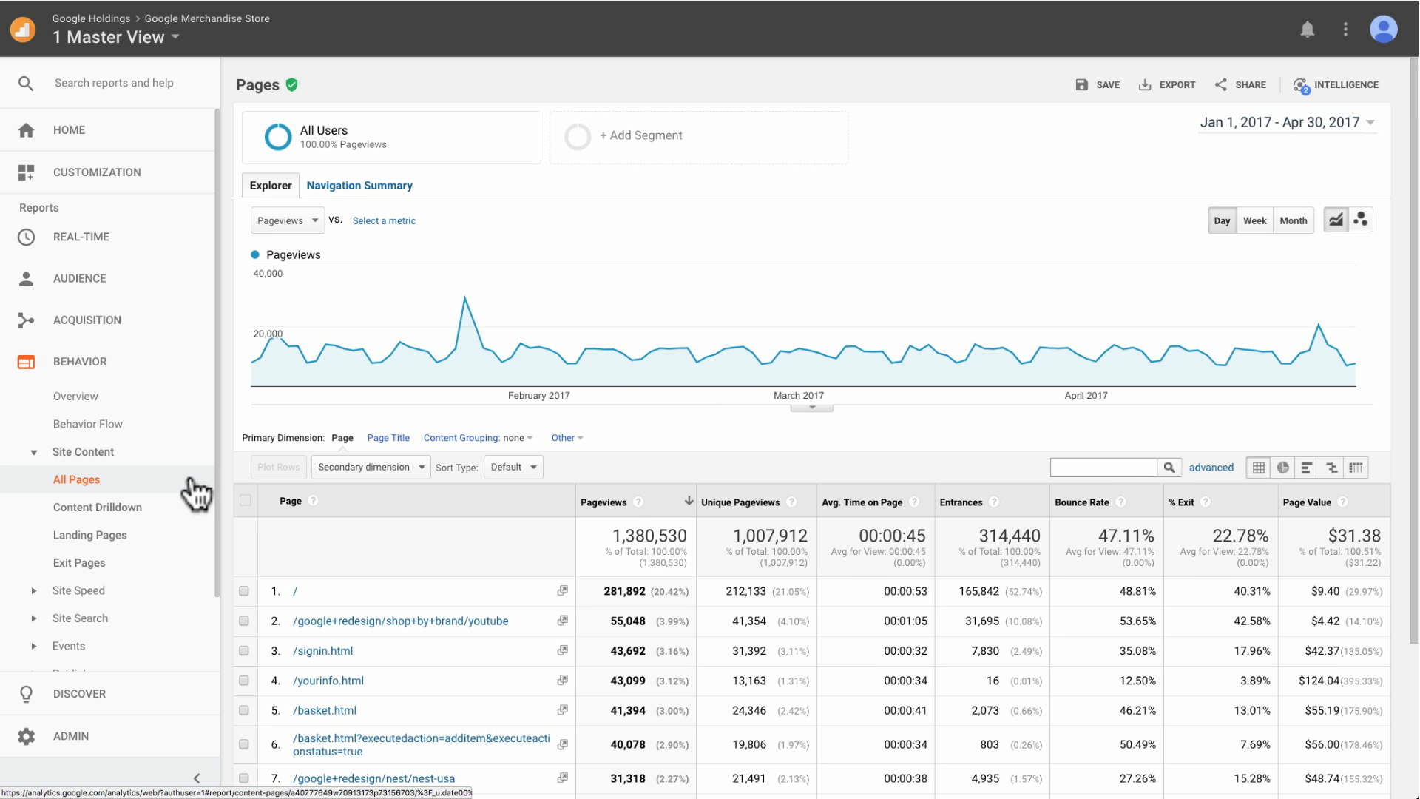
click(370, 467)
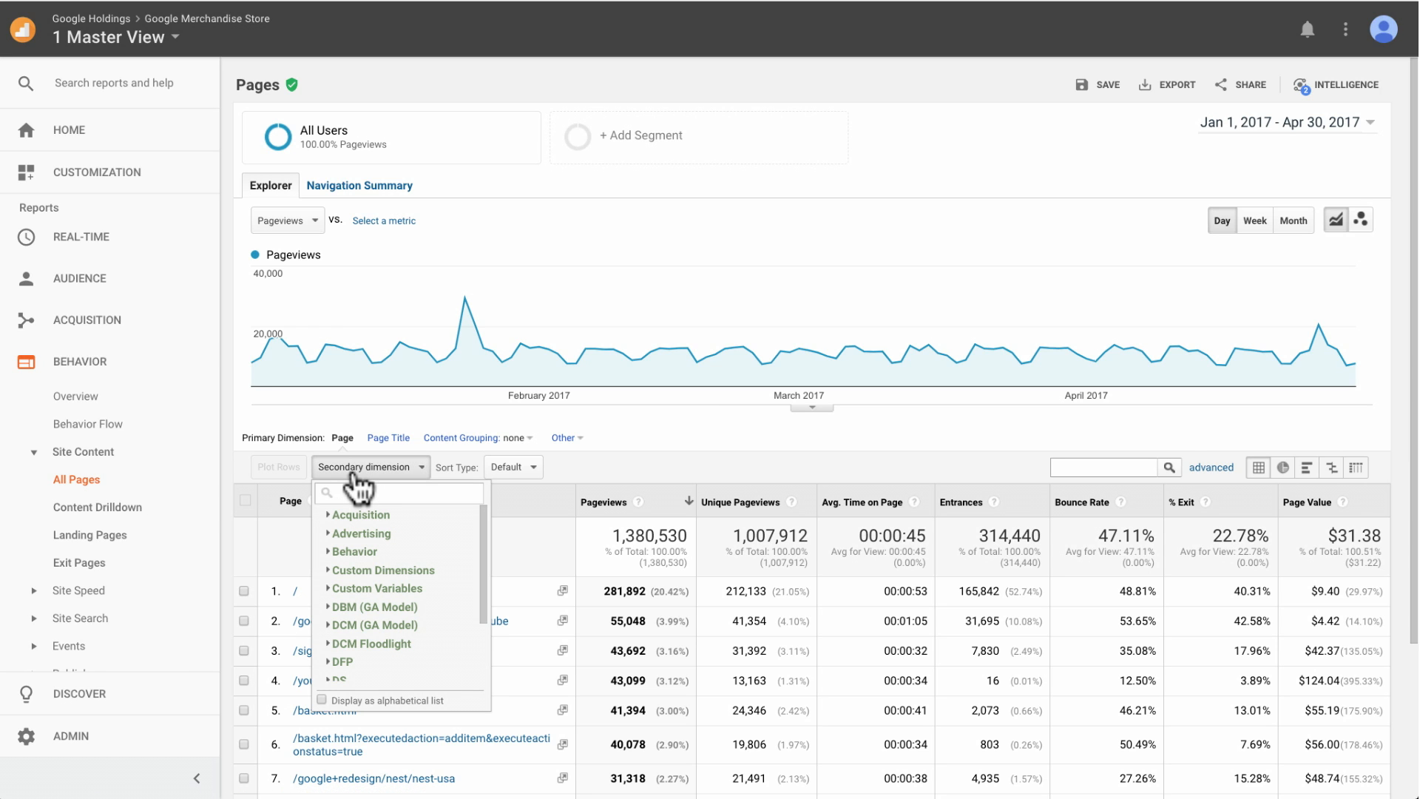
text(DS)
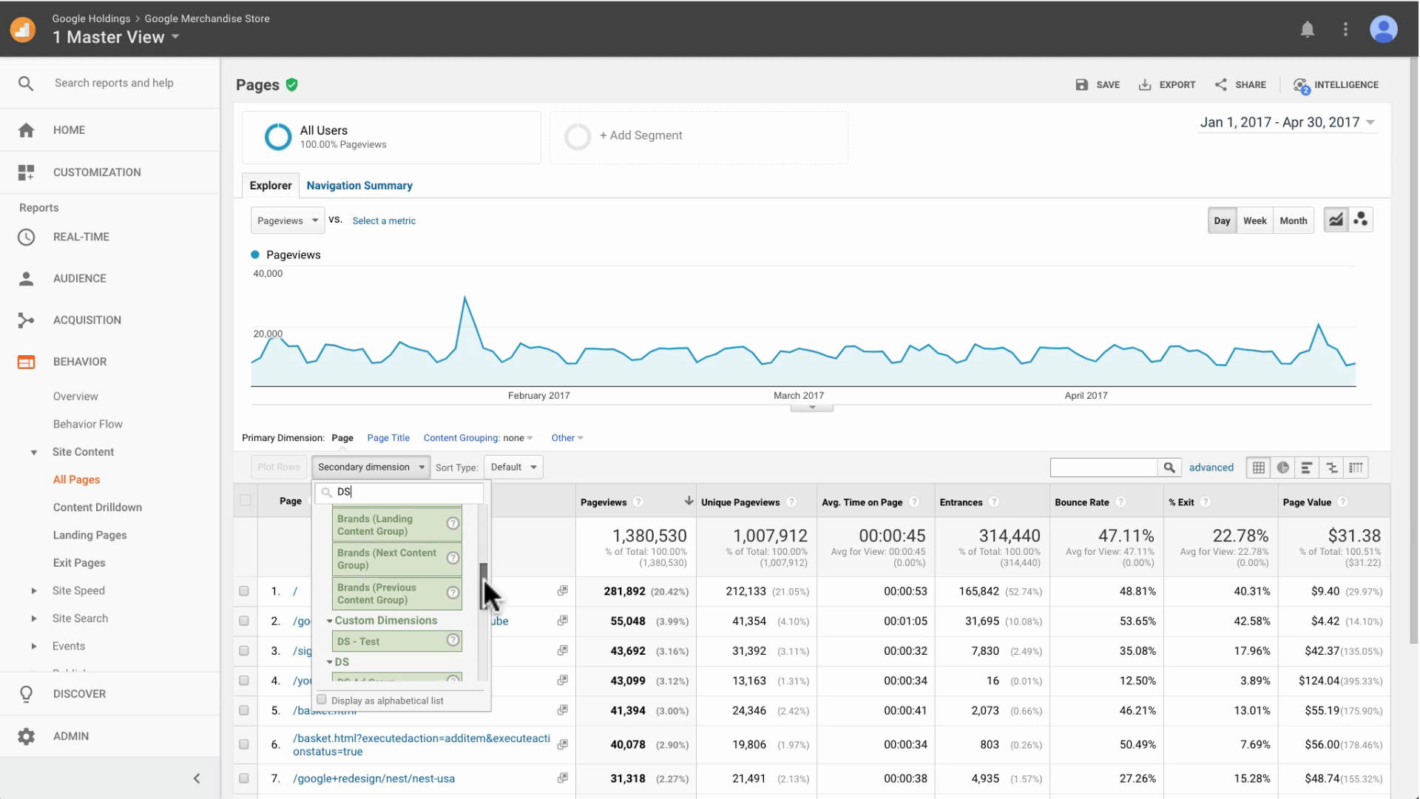
scroll(down, 3)
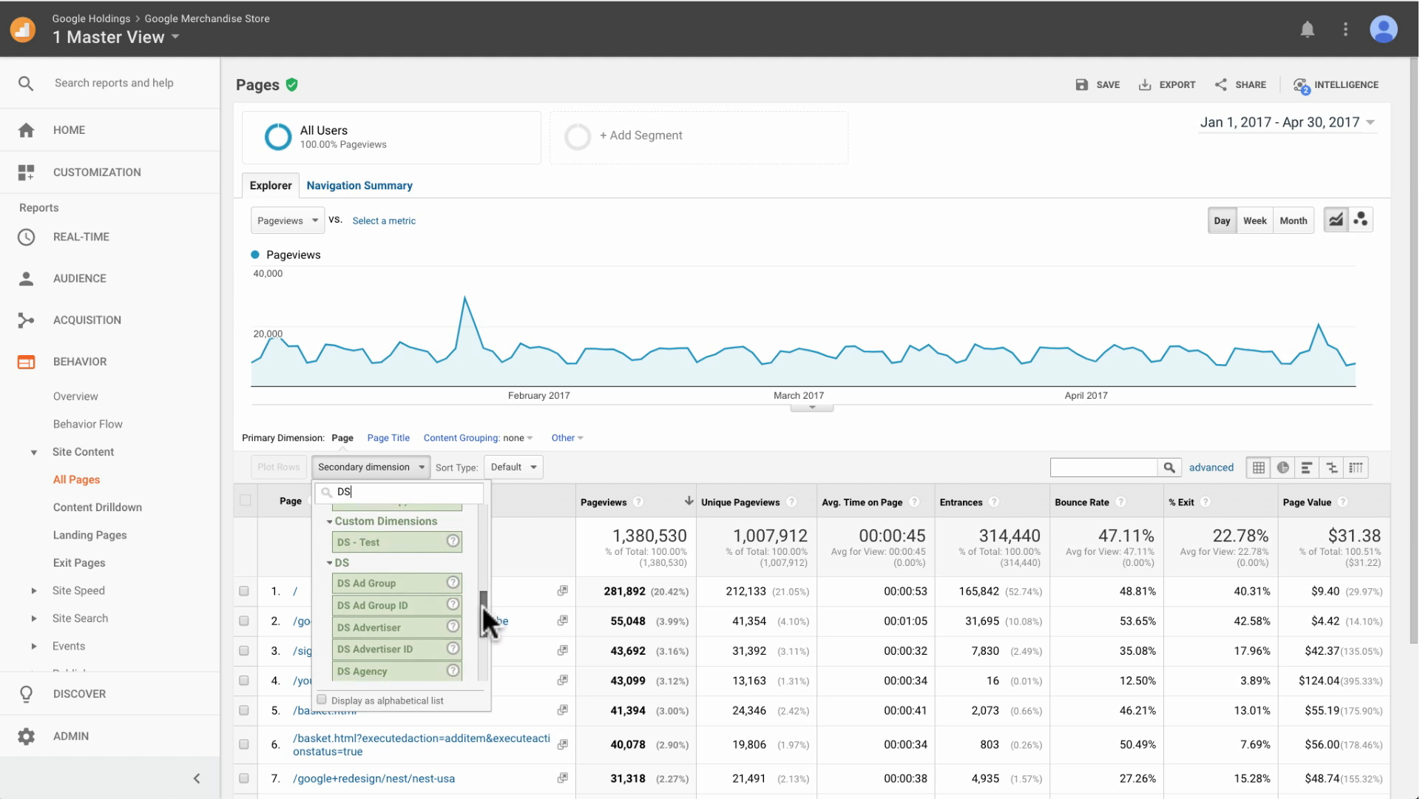
scroll(down, 3)
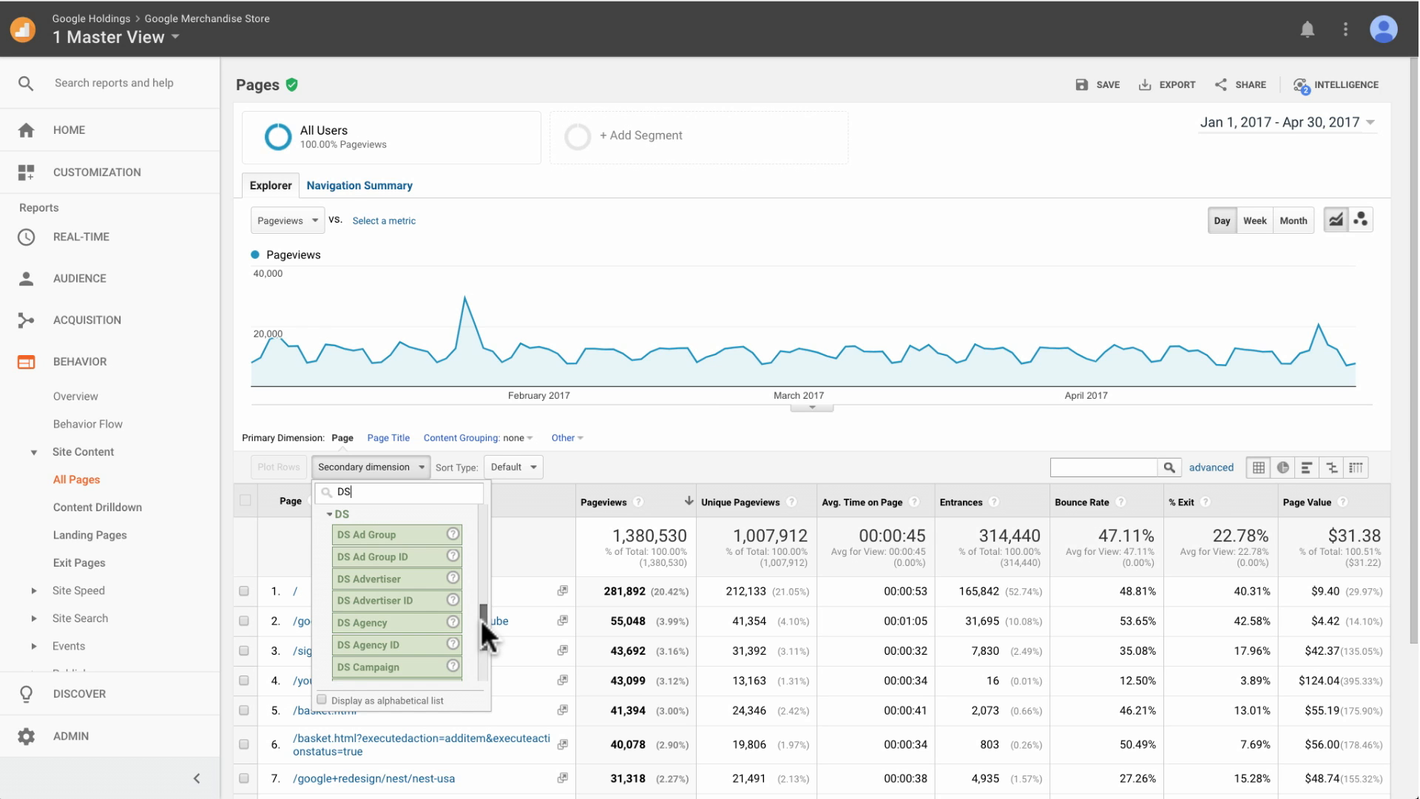
scroll(down, 3)
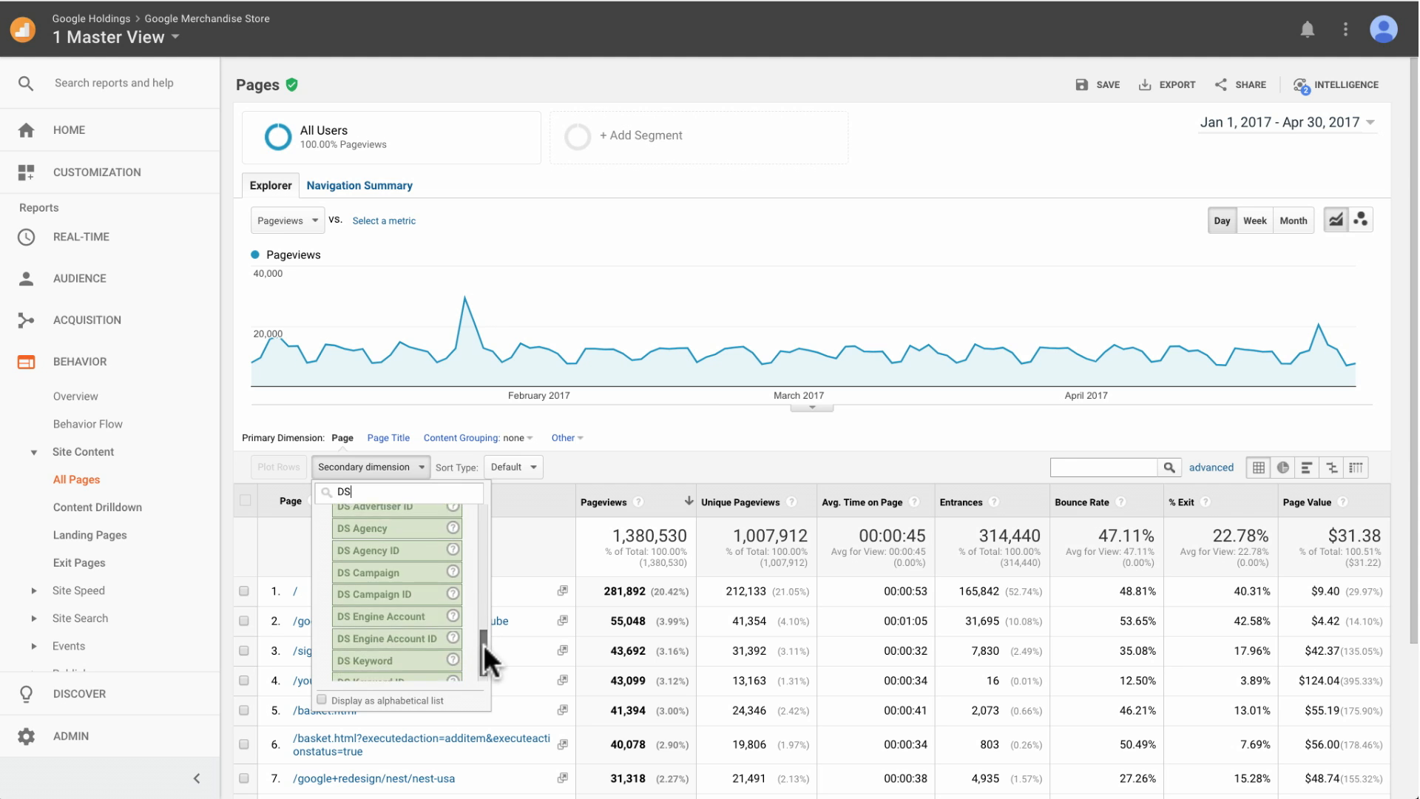
scroll(down, 3)
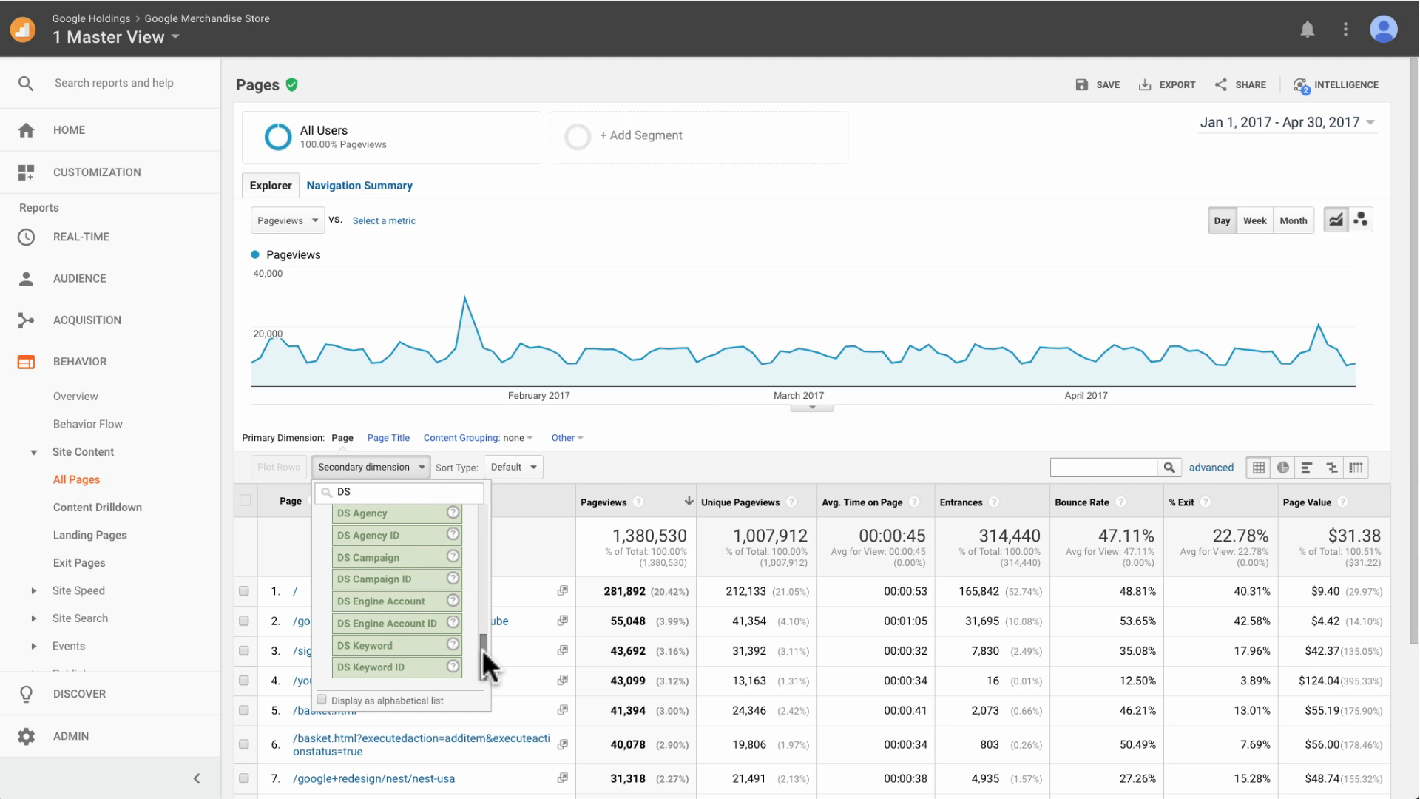
click(67, 130)
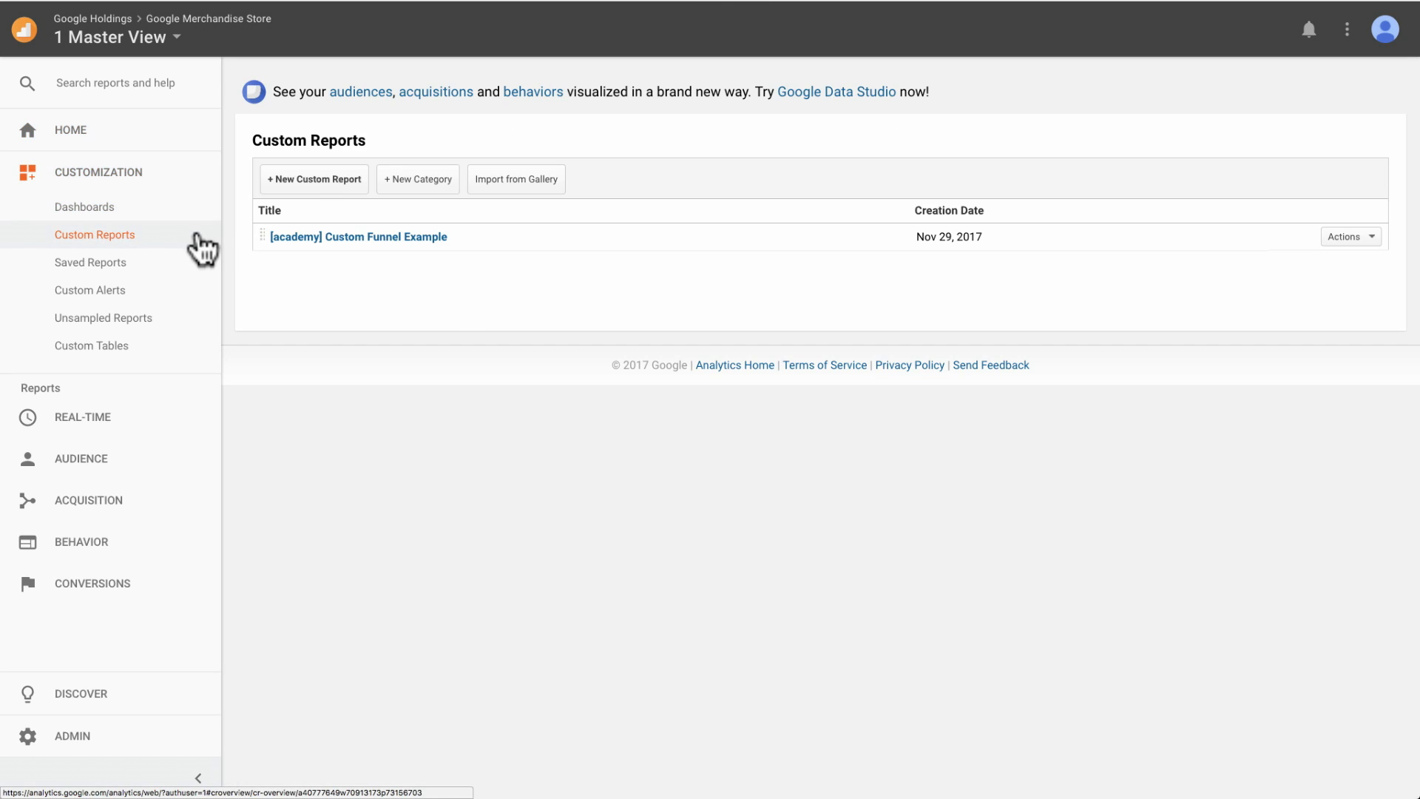
- Begin a new custom report with Source / Medium as the first dimension drilldown
click(312, 179)
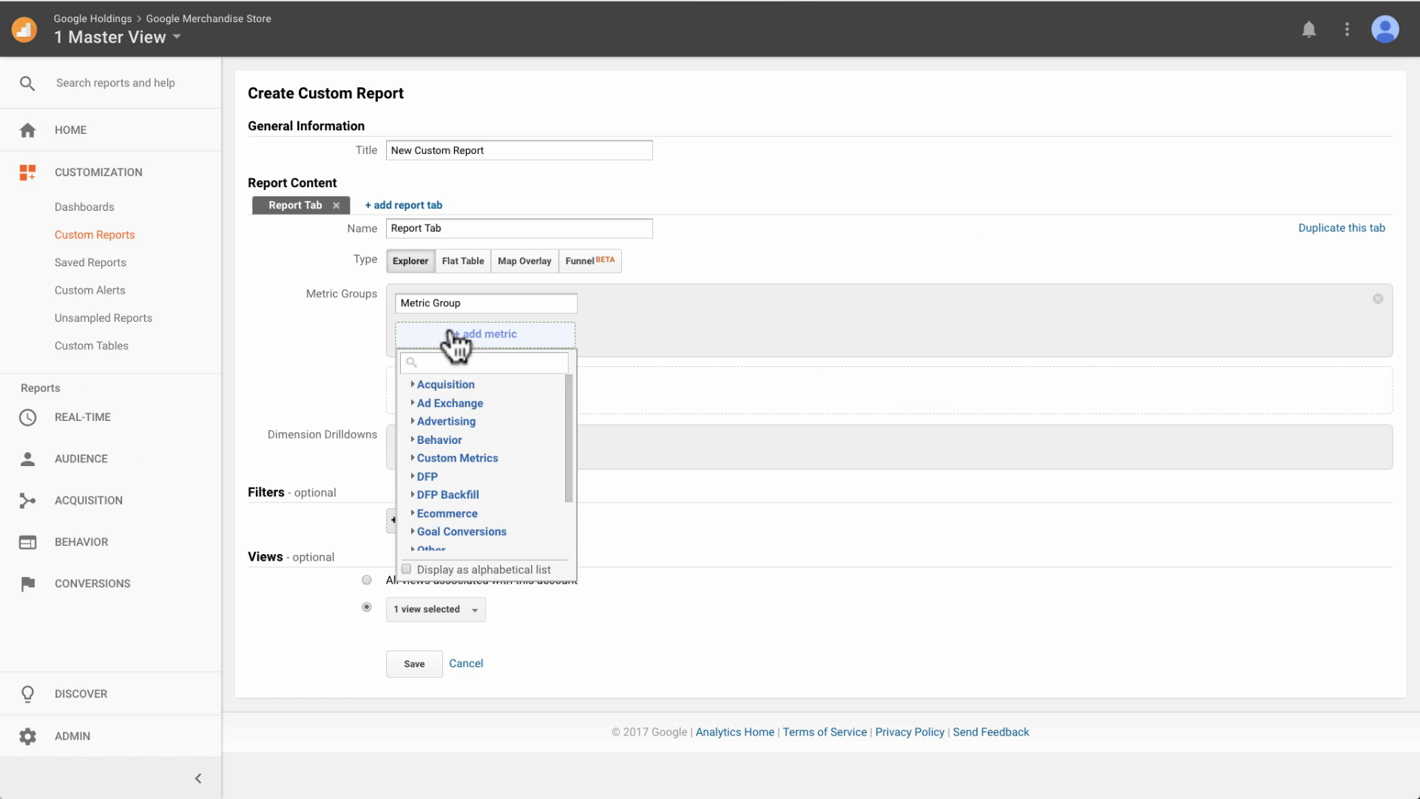
text(DS)
text(source)
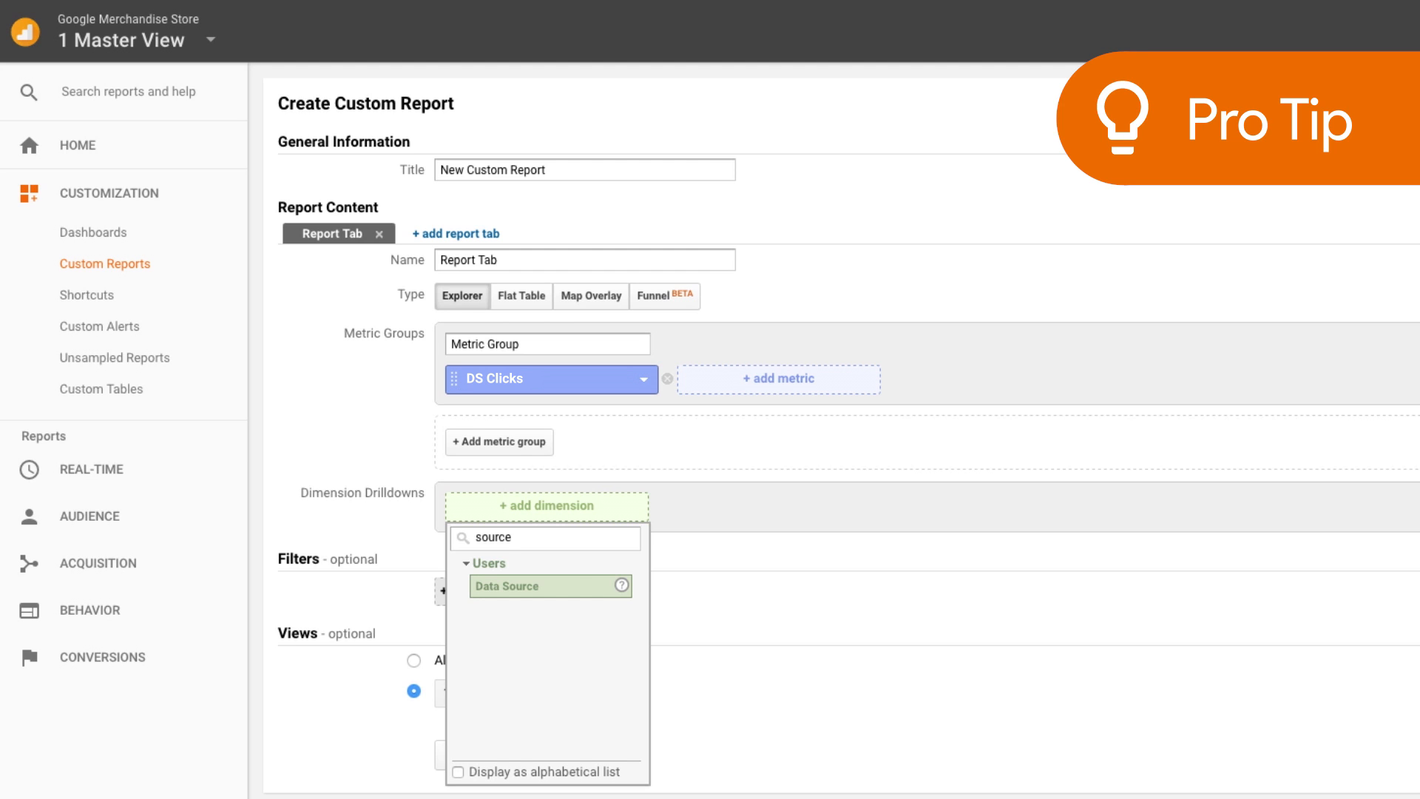
mouse_move(676, 557)
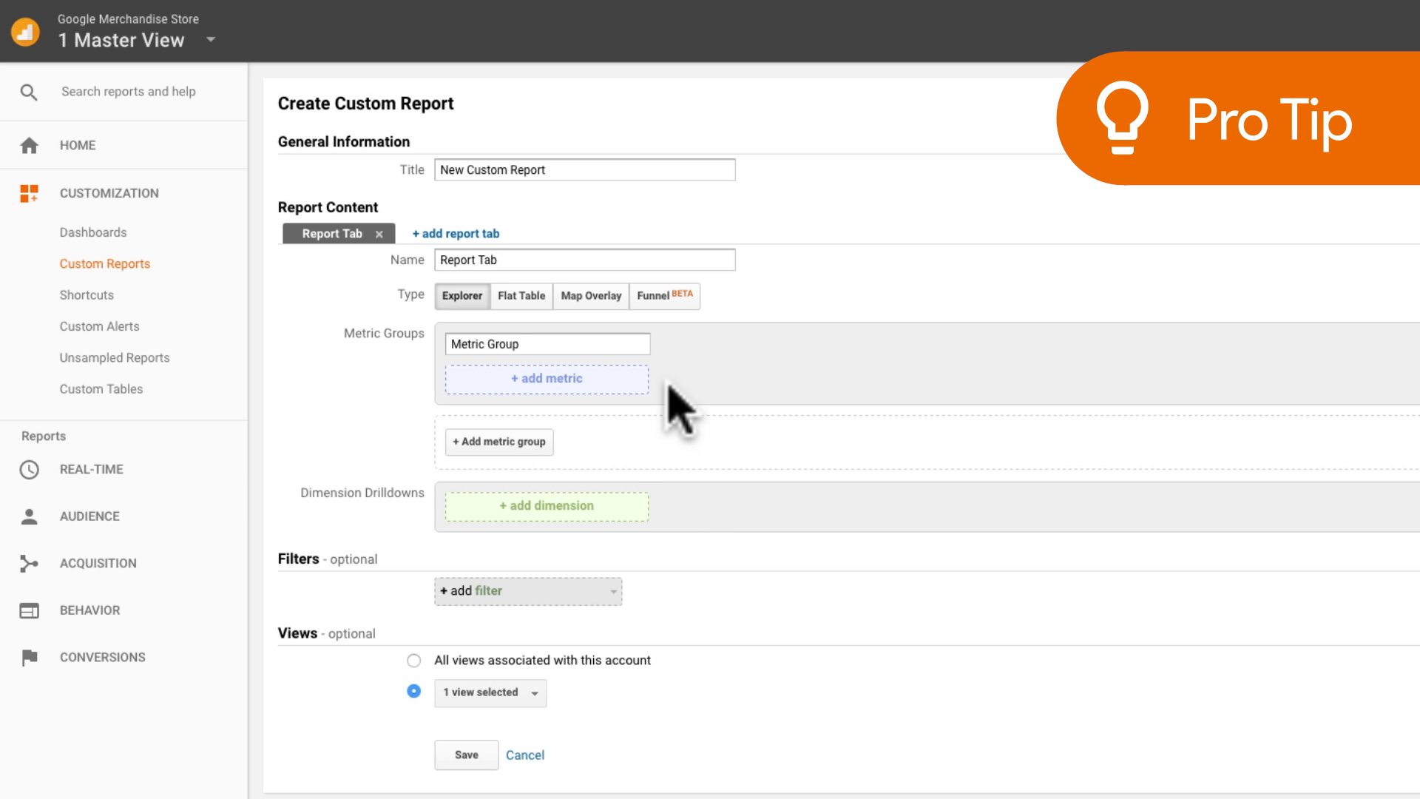
click(545, 505)
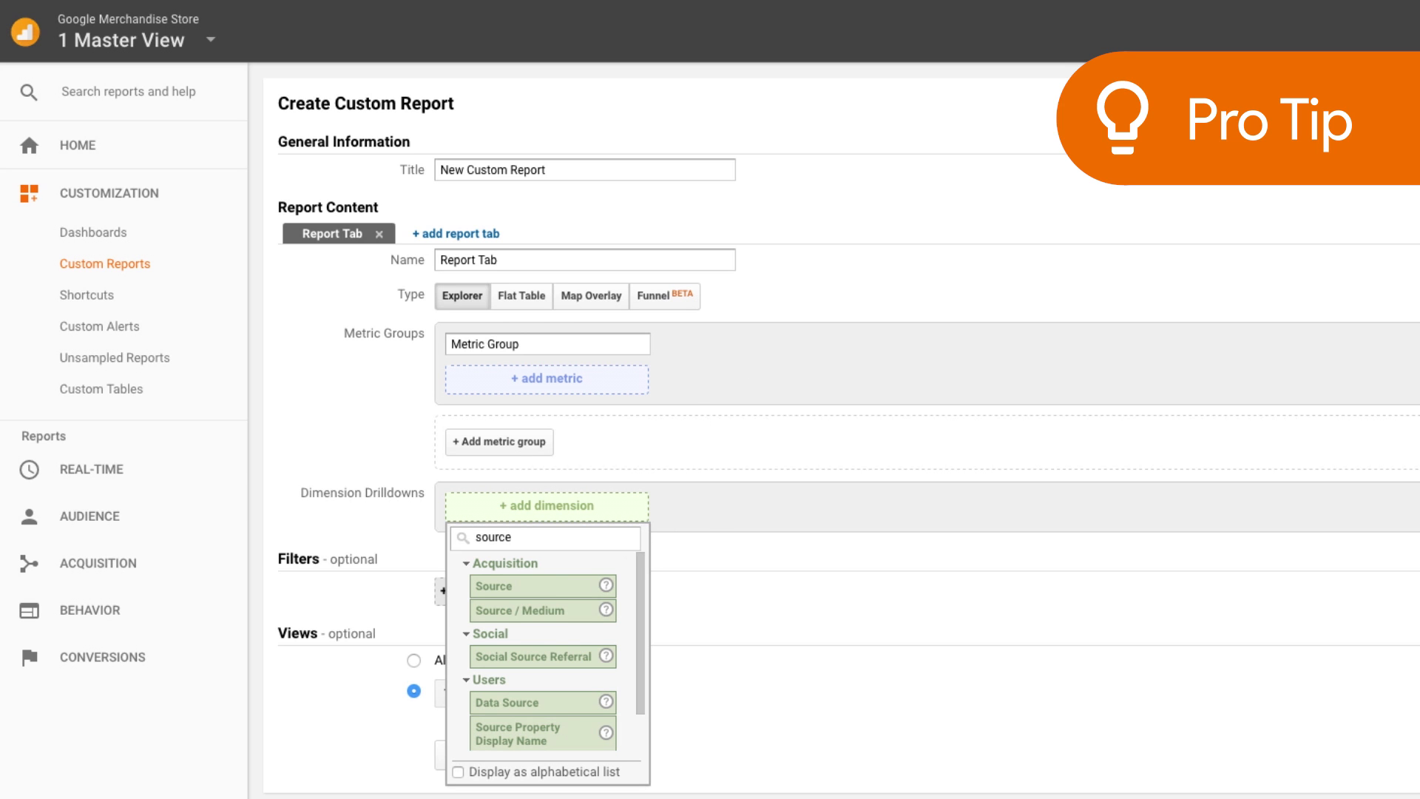
click(542, 610)
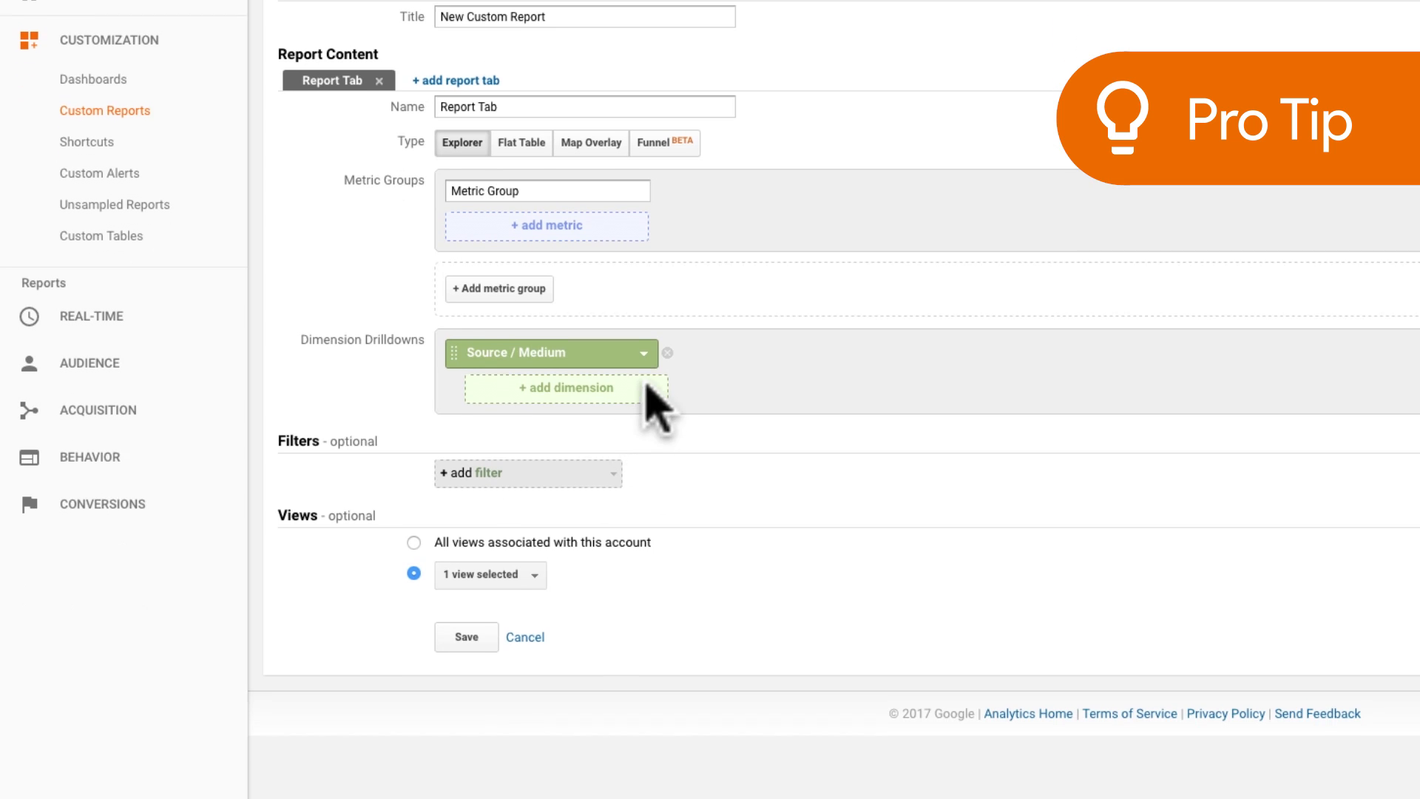
scroll(down, 3)
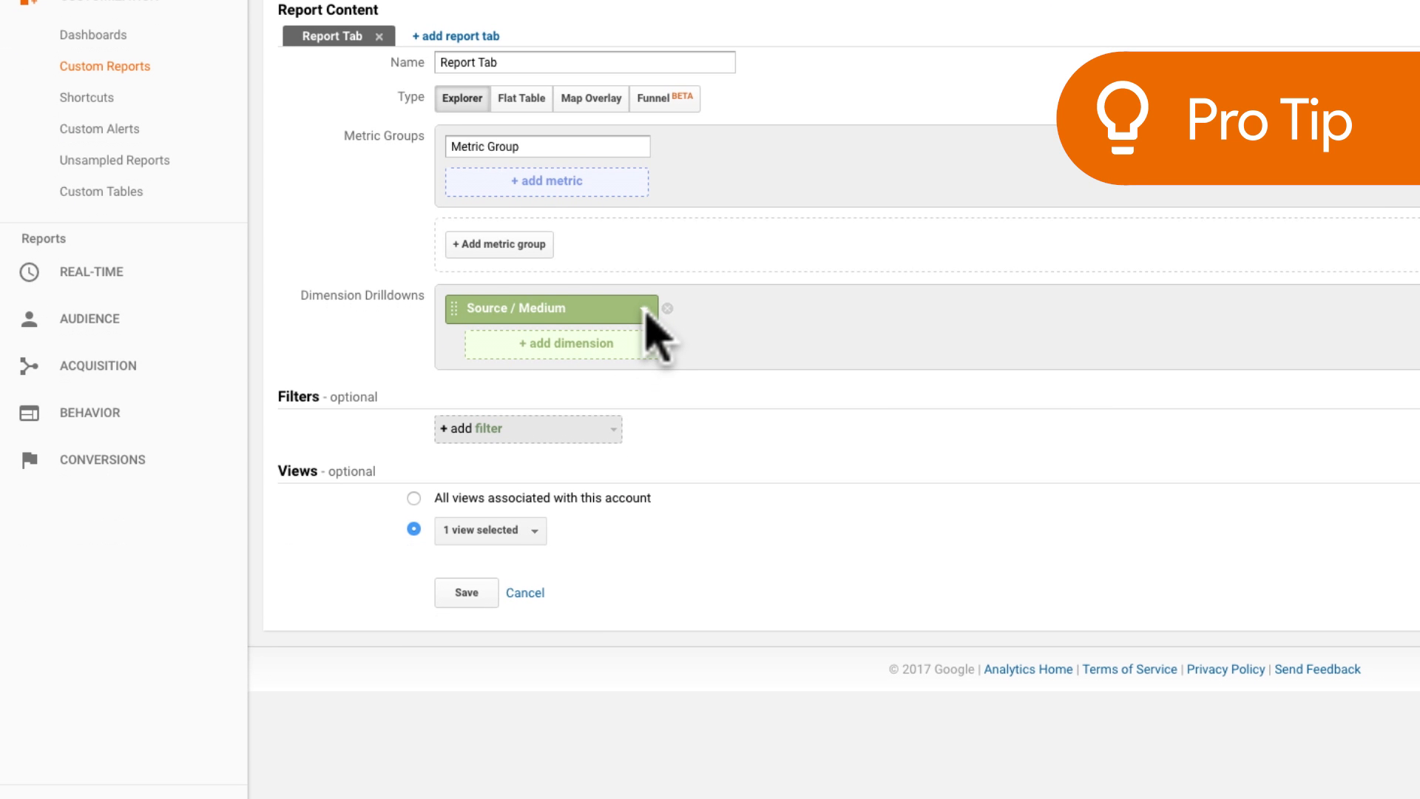